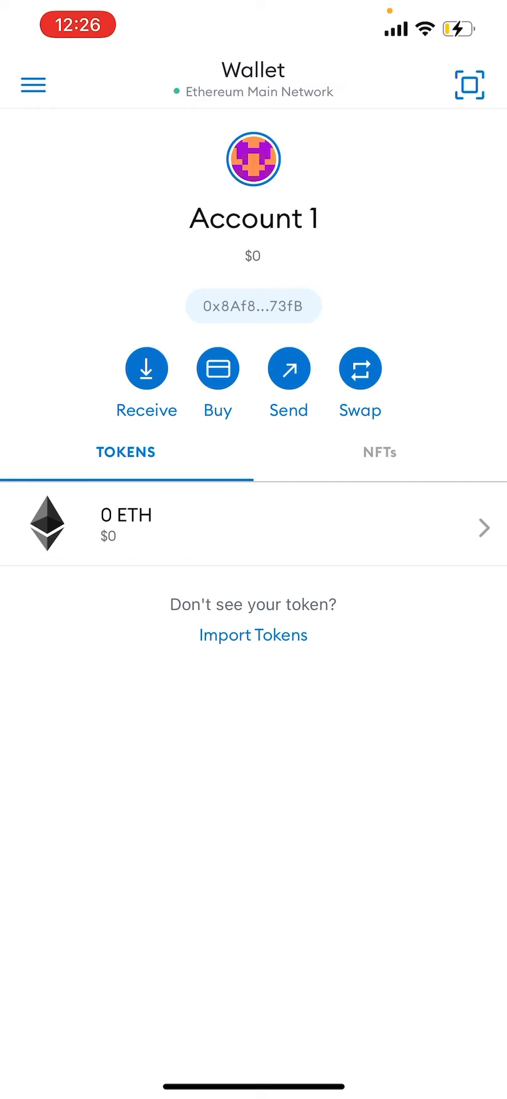
Navigate the wallet's built-in browser to opensea.io on Ethereum Main Network.
click(32, 85)
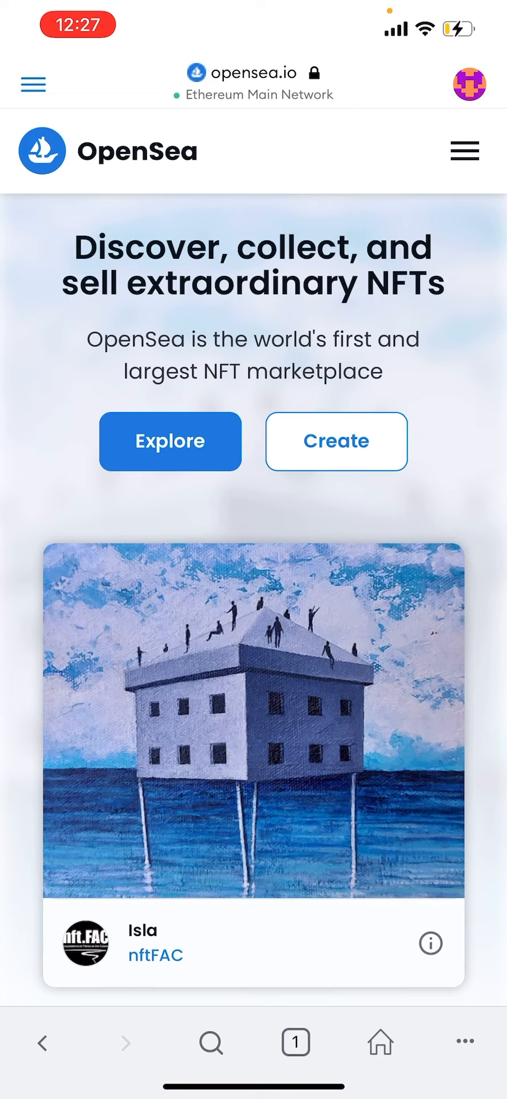
Connect the MetaMask wallet to OpenSea, sign the welcome message, and reach Profile Settings.
click(465, 151)
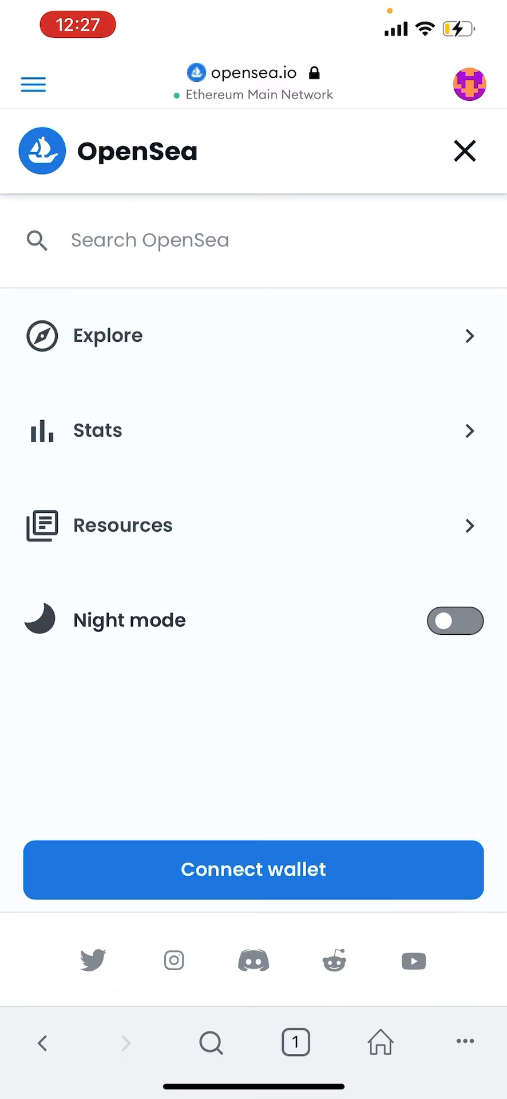
click(254, 870)
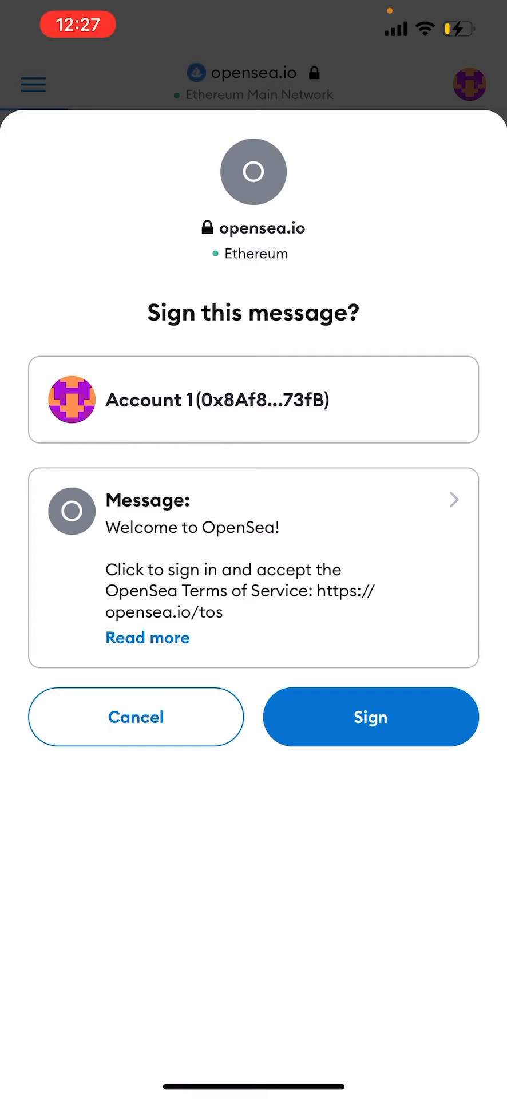
click(370, 717)
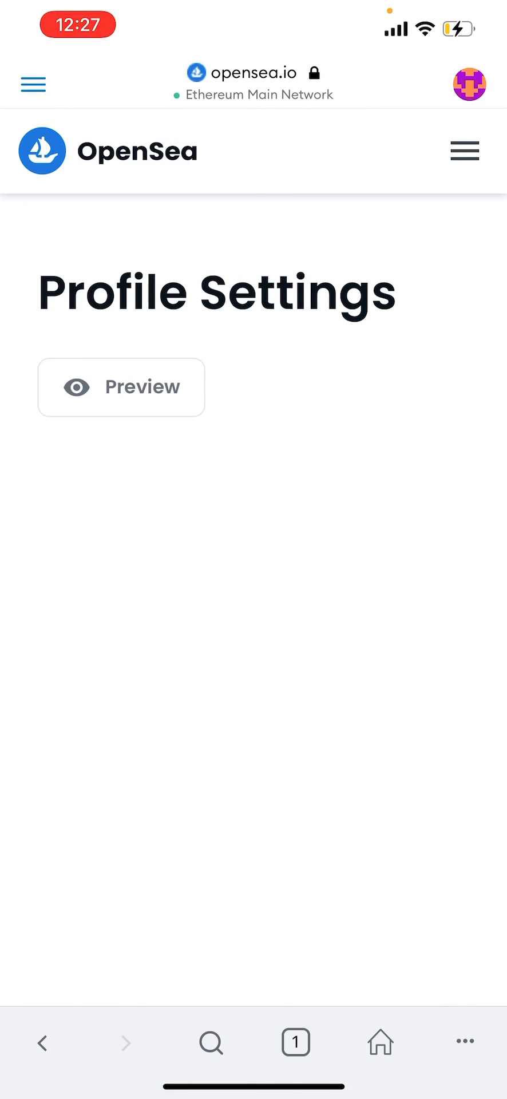
click(253, 371)
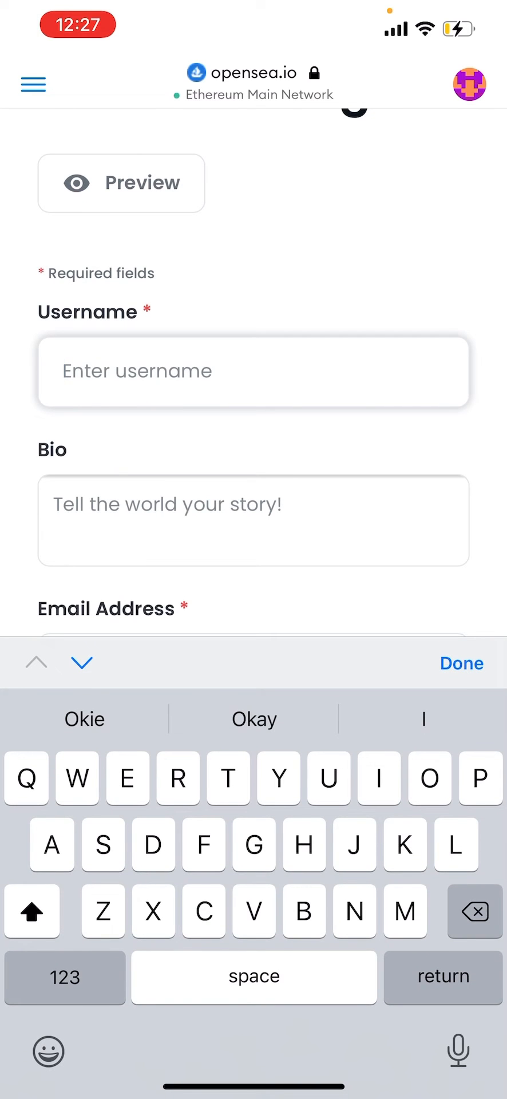
Enter 'Username', see it rejected as already taken, and clear the field.
text(Username)
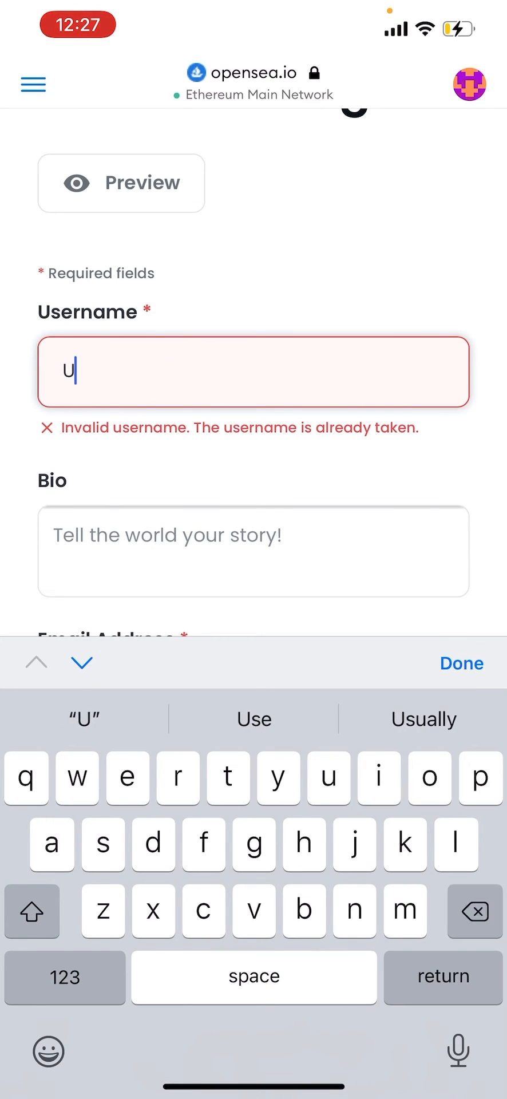
key(backspace)
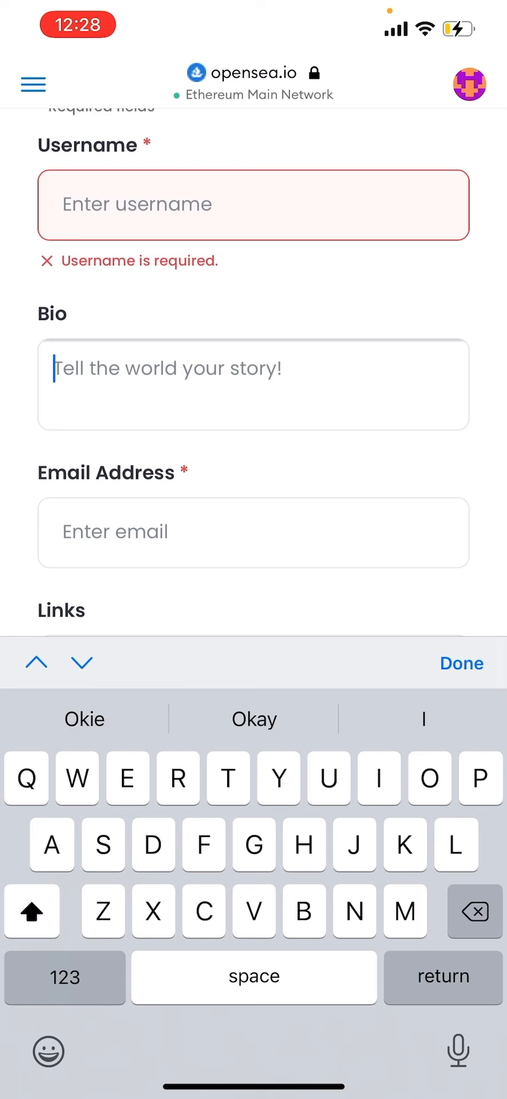
Fill the Bio field with 'I like crypto' and finish editing.
text(I like crypto)
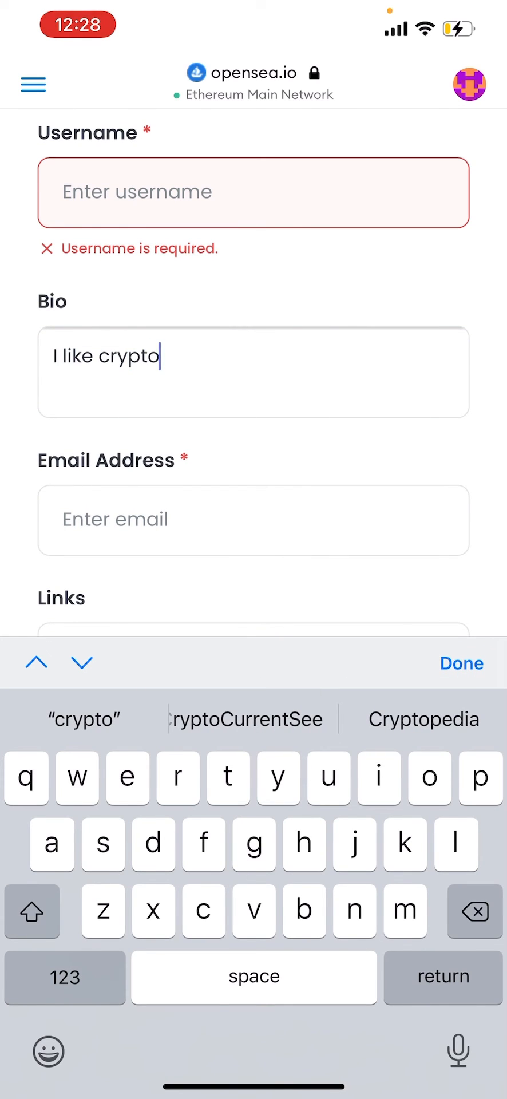
scroll(down, 3)
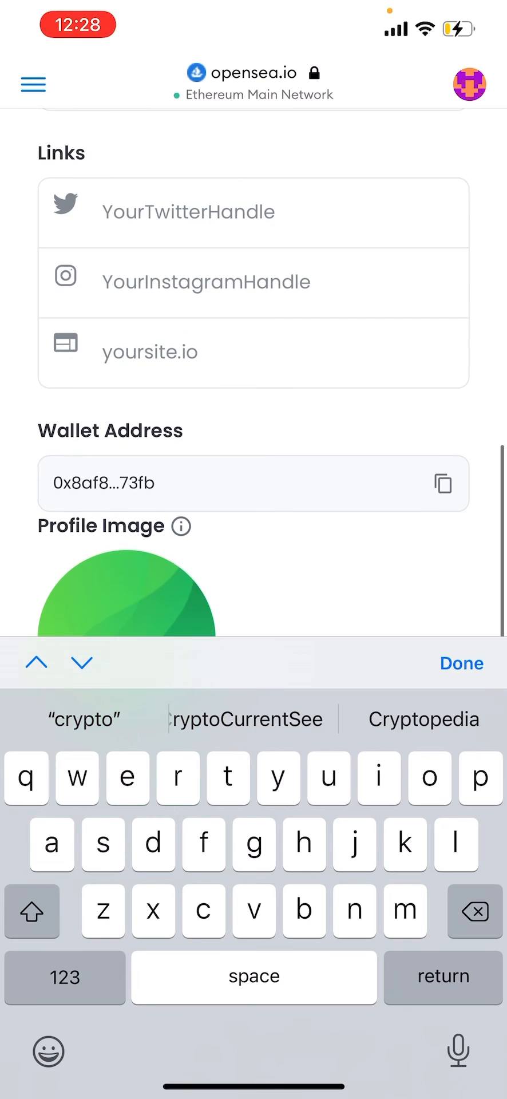
click(126, 592)
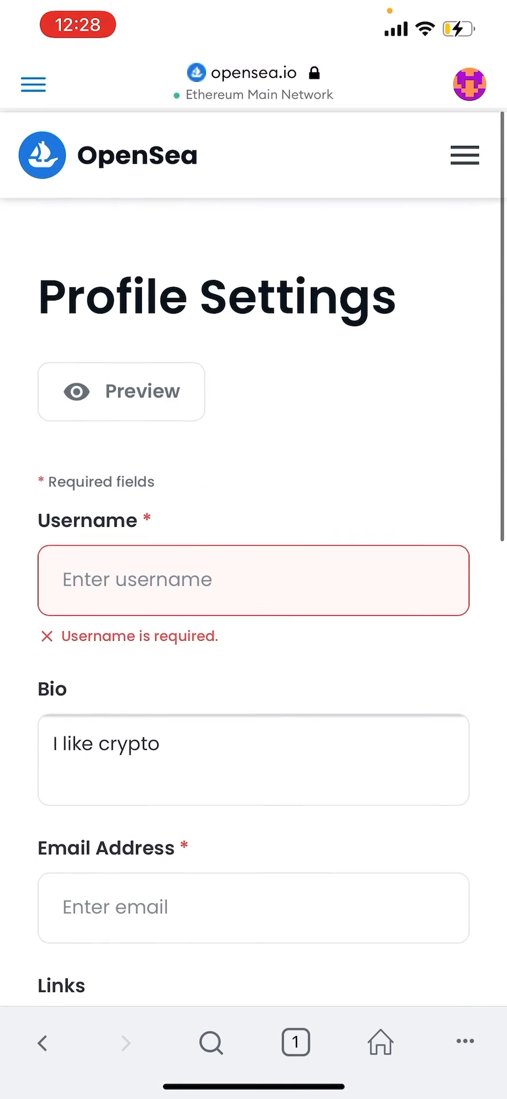
scroll(down, 3)
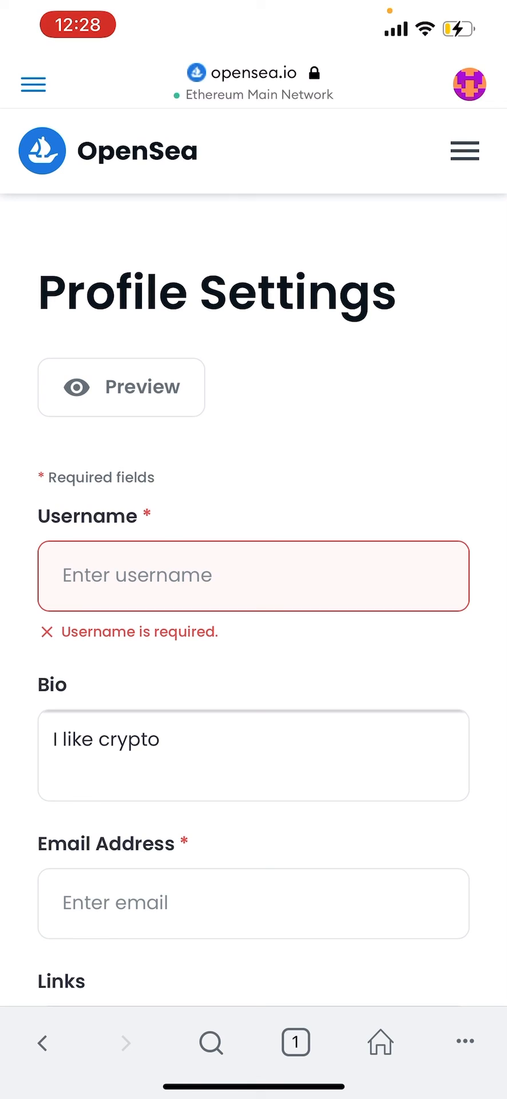